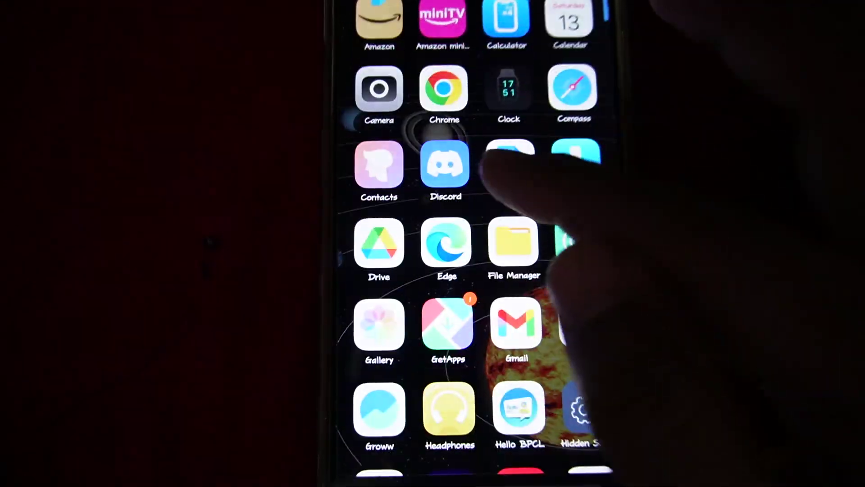
Launch Discord and start a new poll from the message extras in #clips-and-highlights
left_click(445, 163)
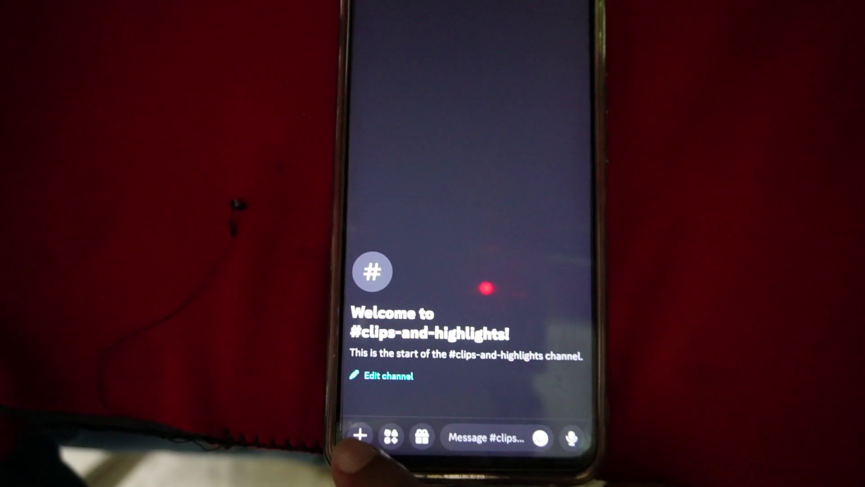
left_click(361, 436)
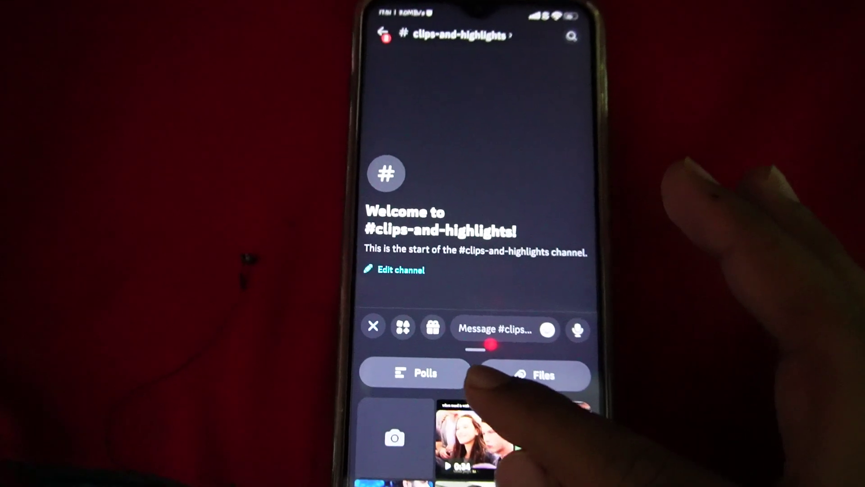
left_click(419, 373)
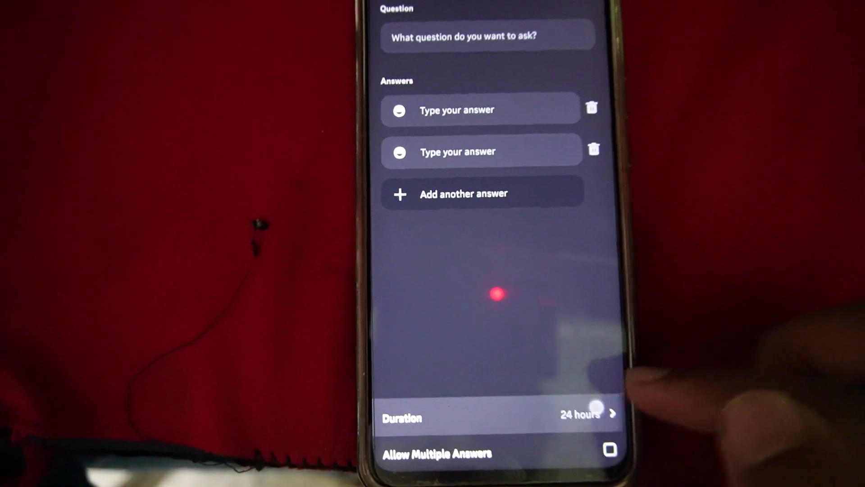
Bring up the Poll Duration choices, with 24 hours still selected
left_click(587, 414)
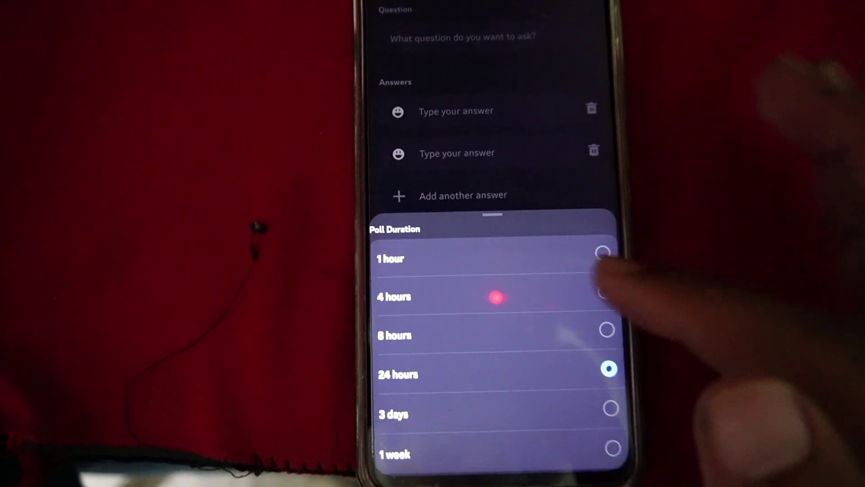